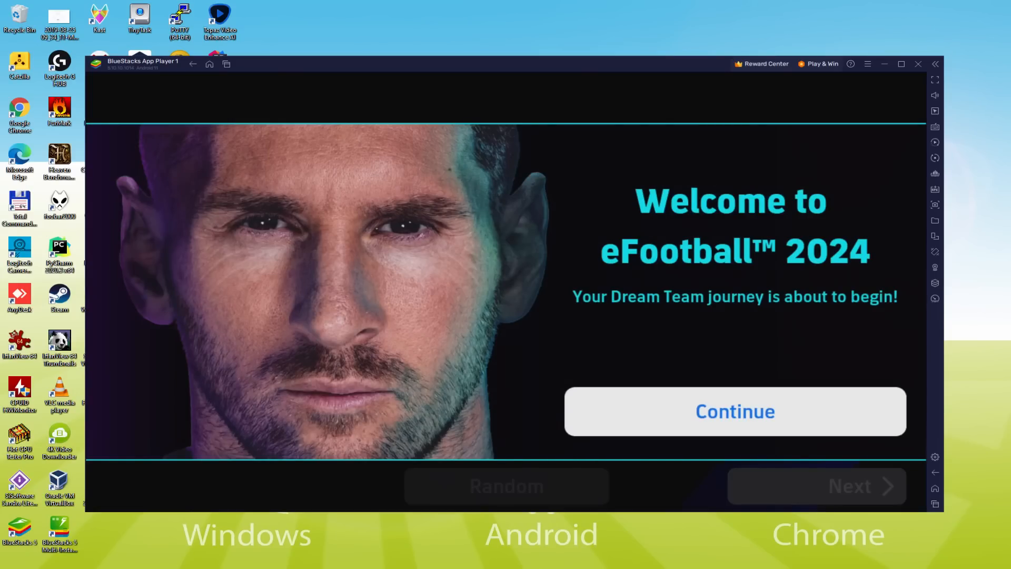
- Pass the welcome screen, decline AC Milan, and scroll the Select Team league list
left_click(734, 411)
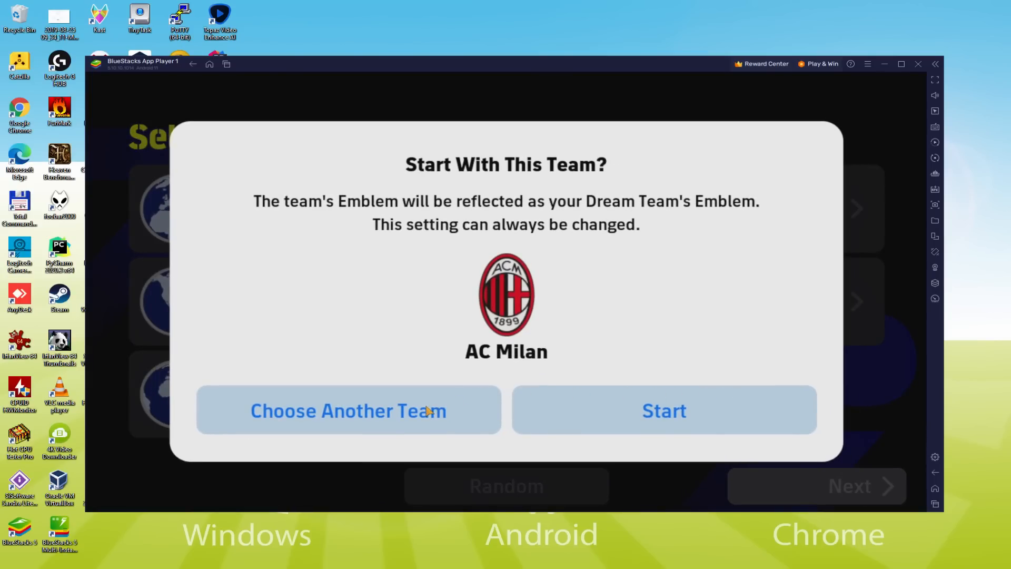
left_click(348, 410)
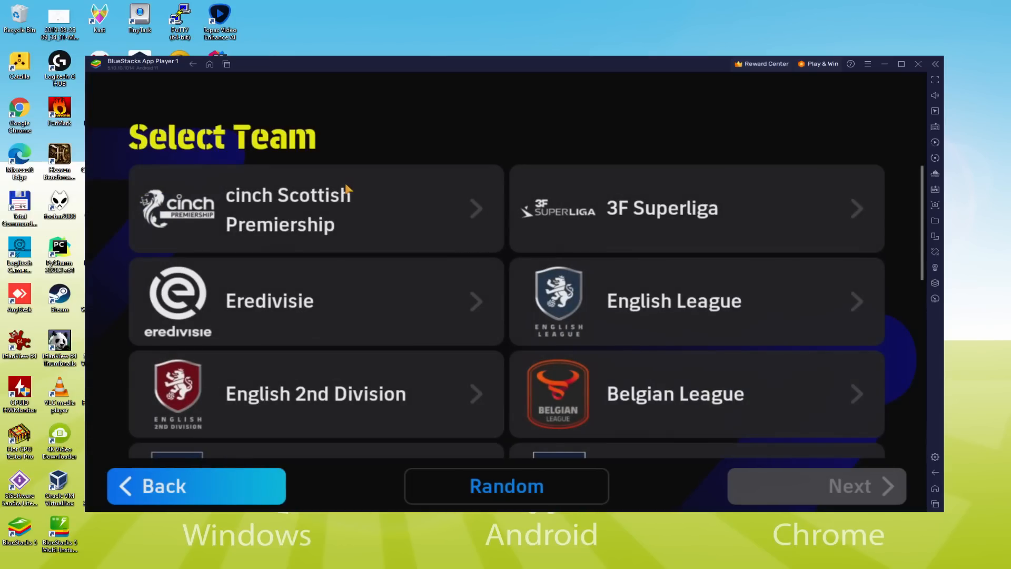
scroll("down", 3)
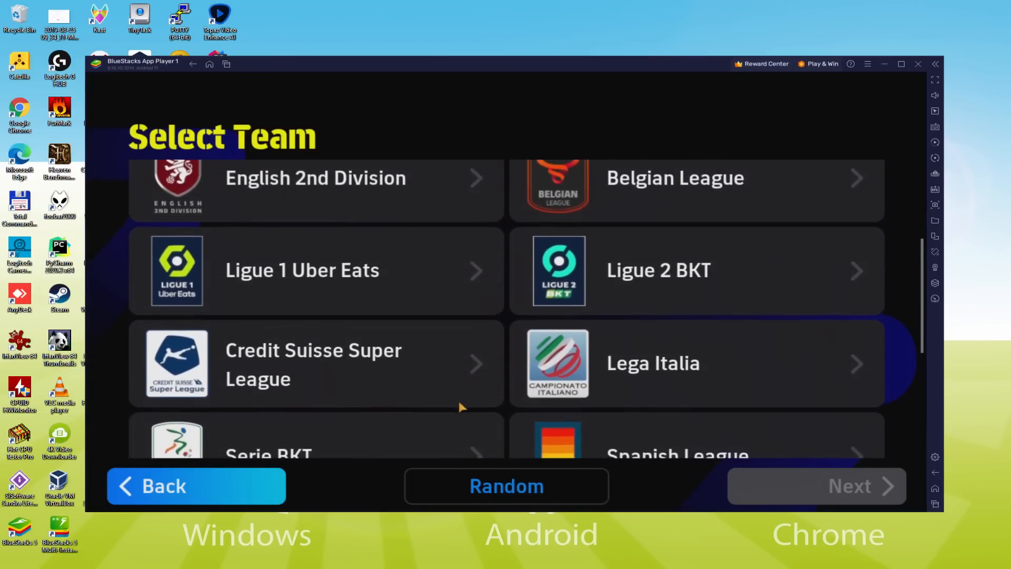
scroll("down", 3)
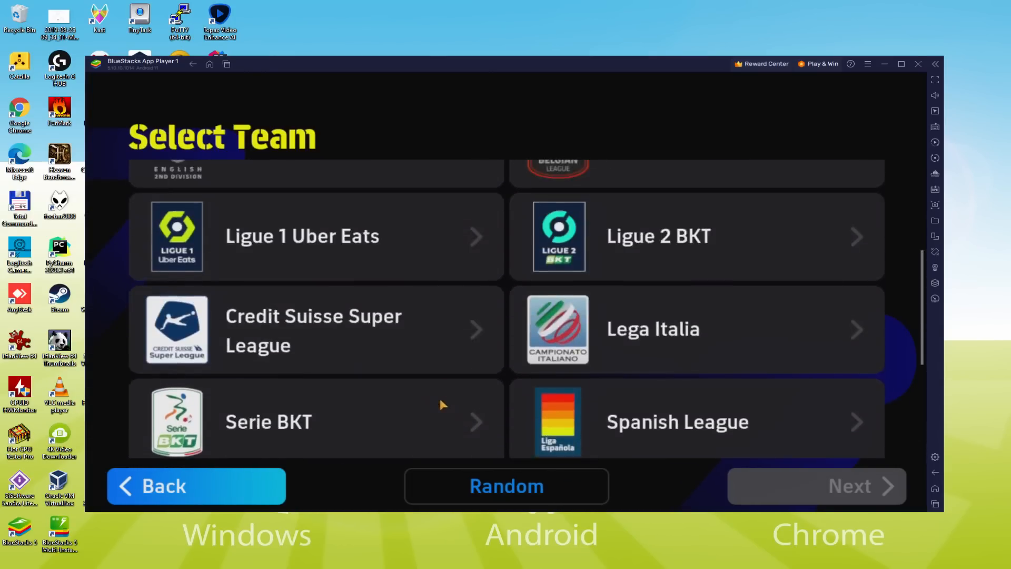
scroll("down", 3)
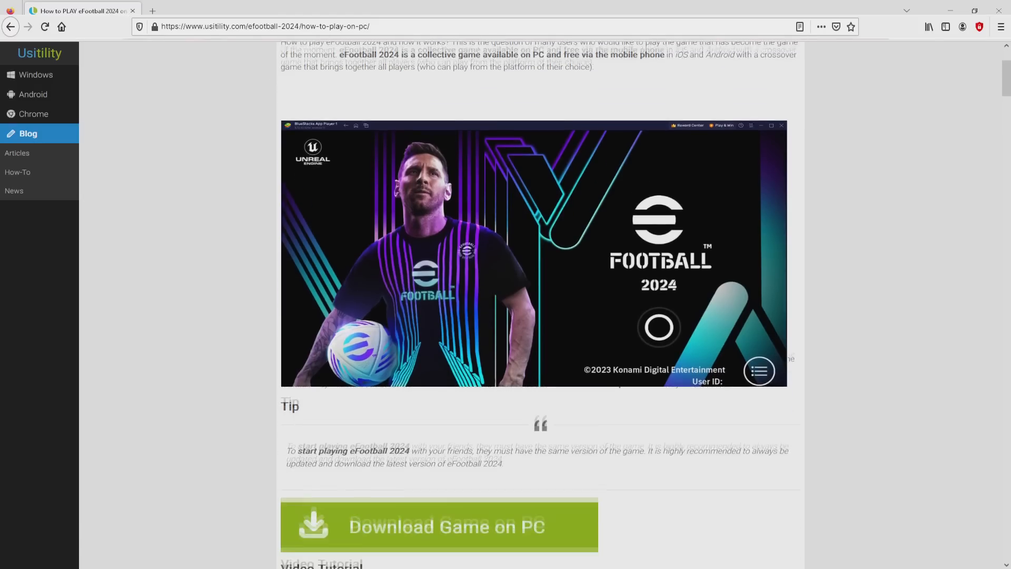
- Scroll the Usitility article down to its Download Game on PC section
scroll("down", 3)
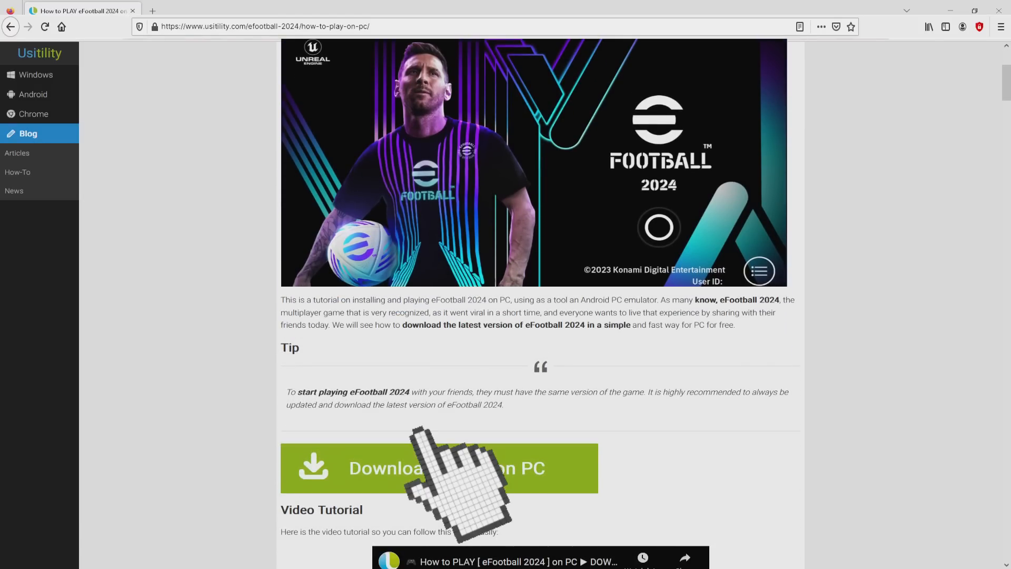
- Follow Download Game on PC and download BlueStacks via Play eFootball 2024 on PC
left_click(439, 468)
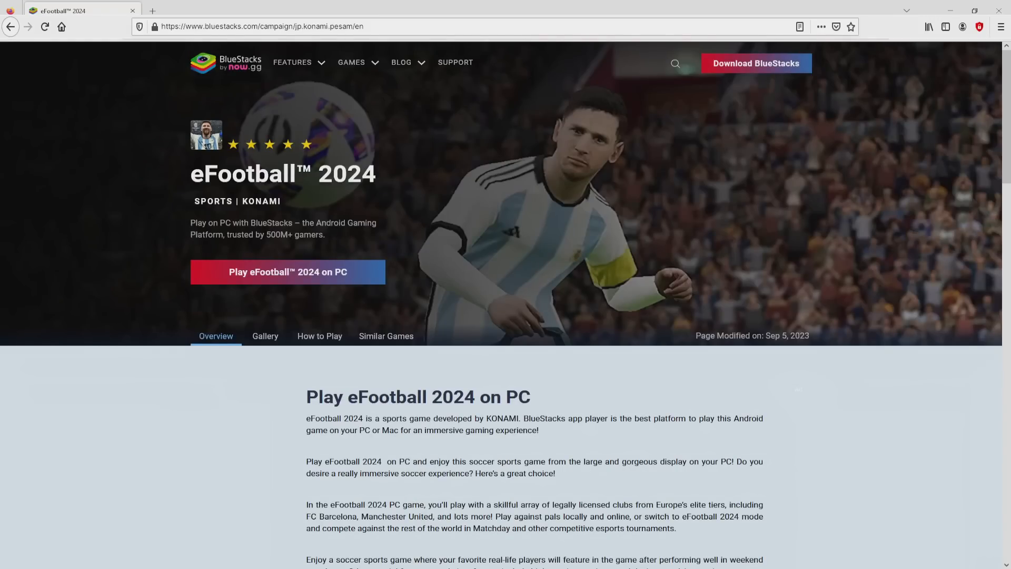
scroll("down", 3)
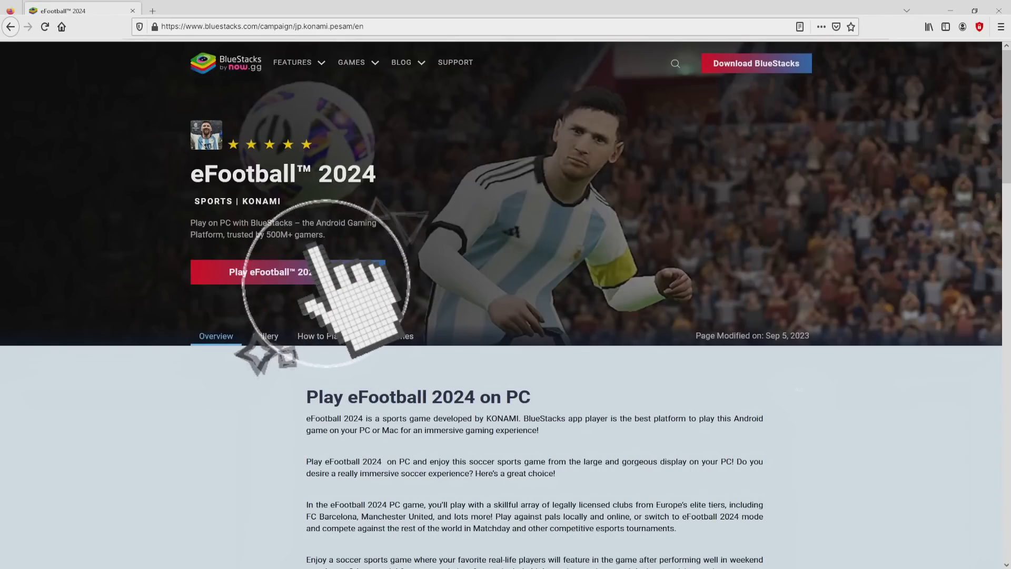
left_click(287, 272)
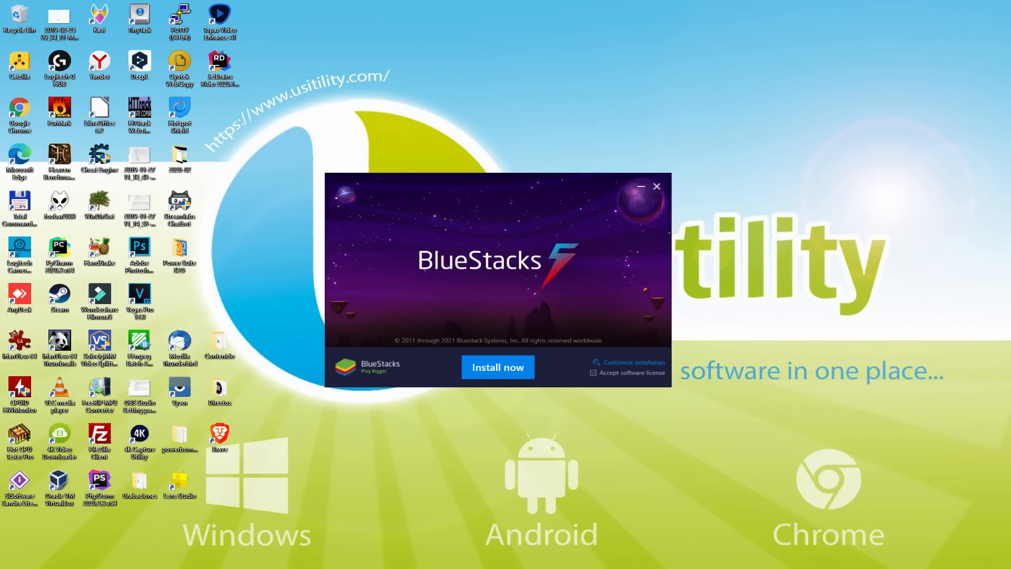
- Run the BlueStacks installer with the software license accepted and install now
left_click(496, 366)
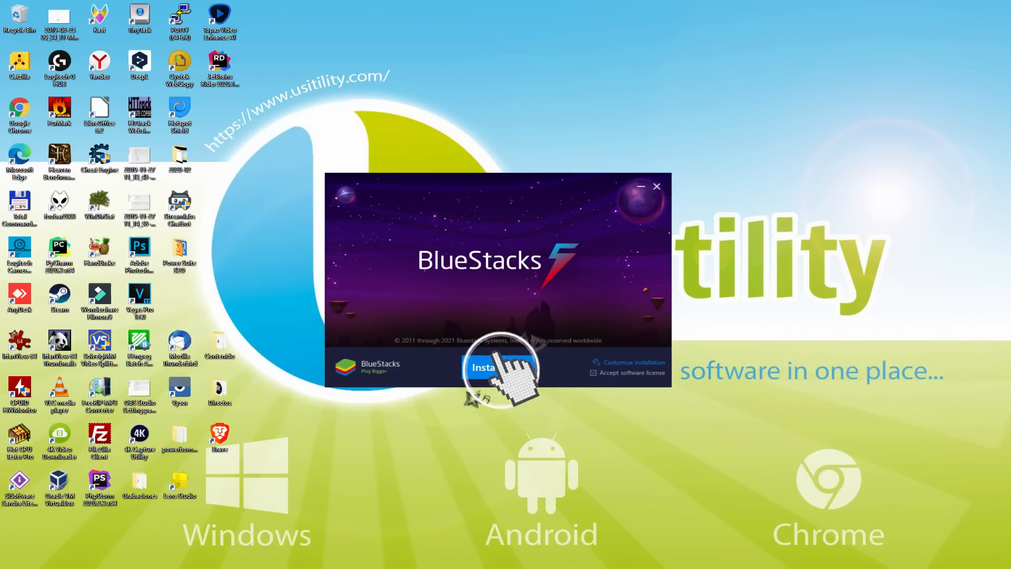
left_click(497, 366)
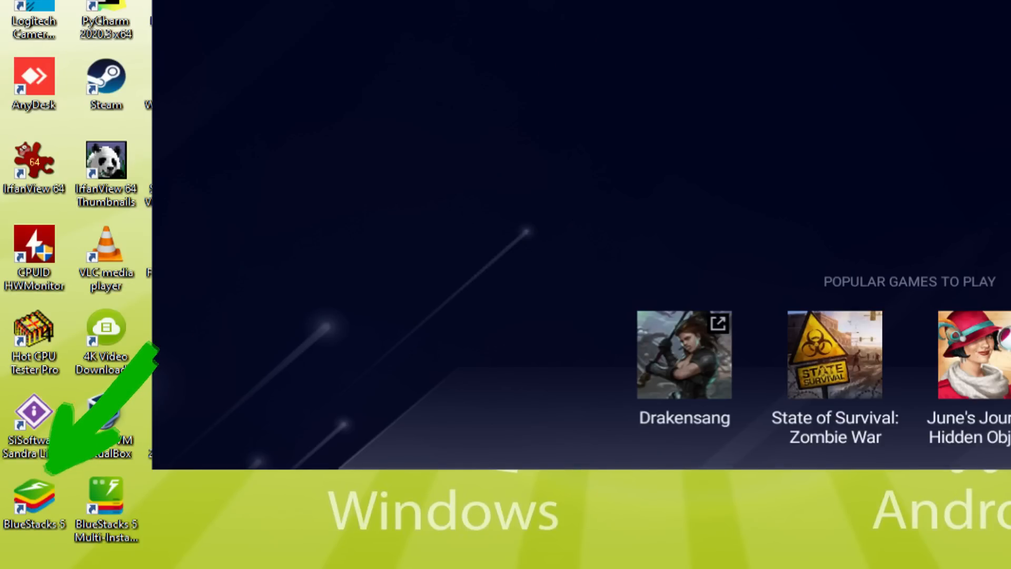
- Scroll the BlueStacks 5 home screen of popular games
scroll("down", 3)
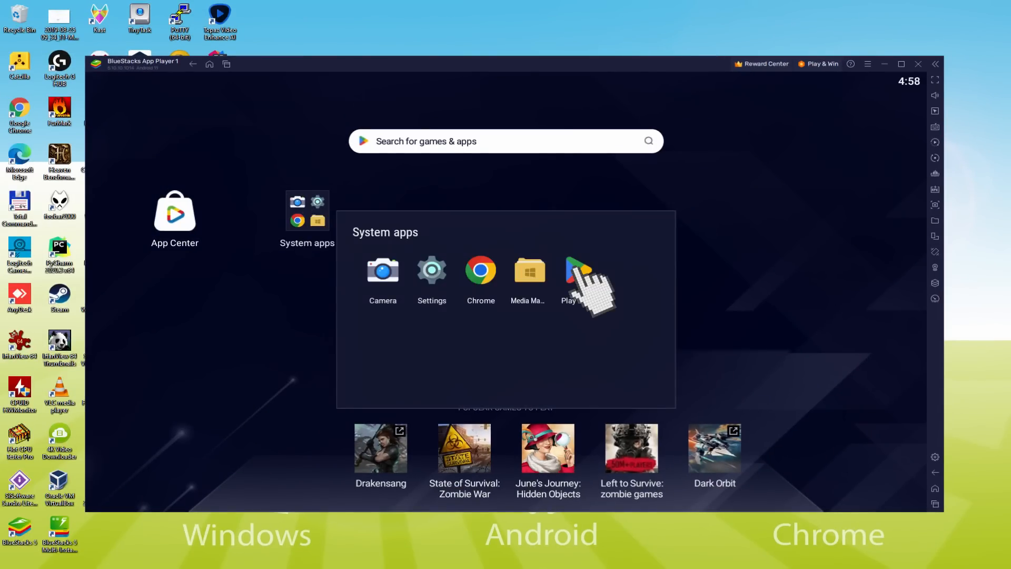
- Launch Play Store from System apps and start the Google sign-in
left_click(569, 269)
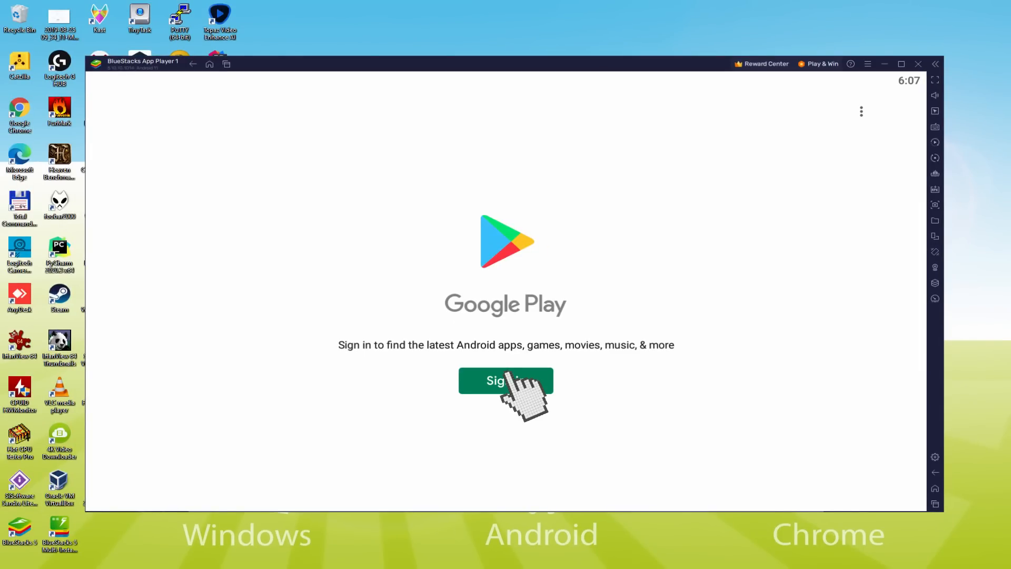
left_click(505, 380)
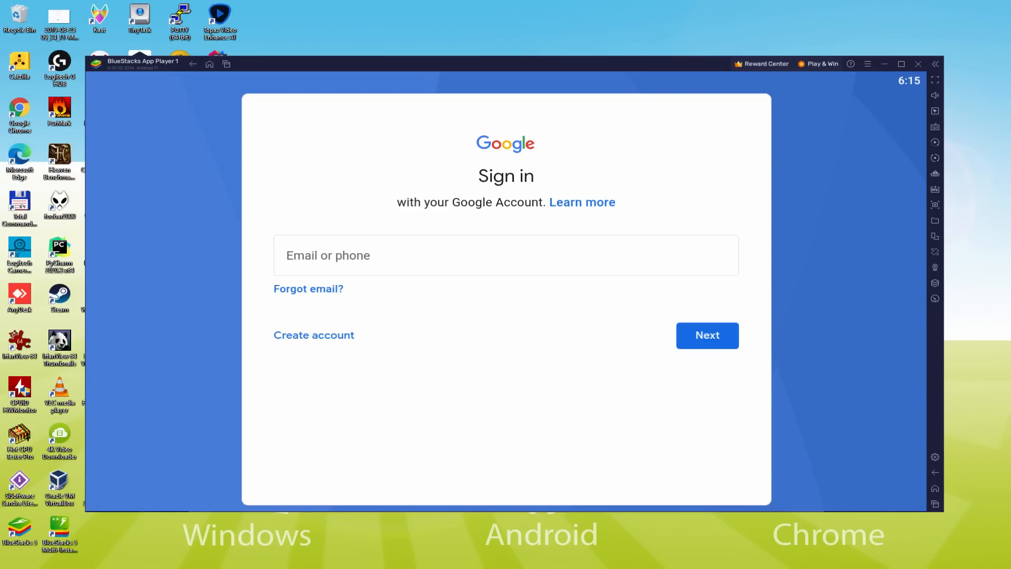
- Submit the Google credentials, agree to the terms, and accept Google Services
left_click(706, 336)
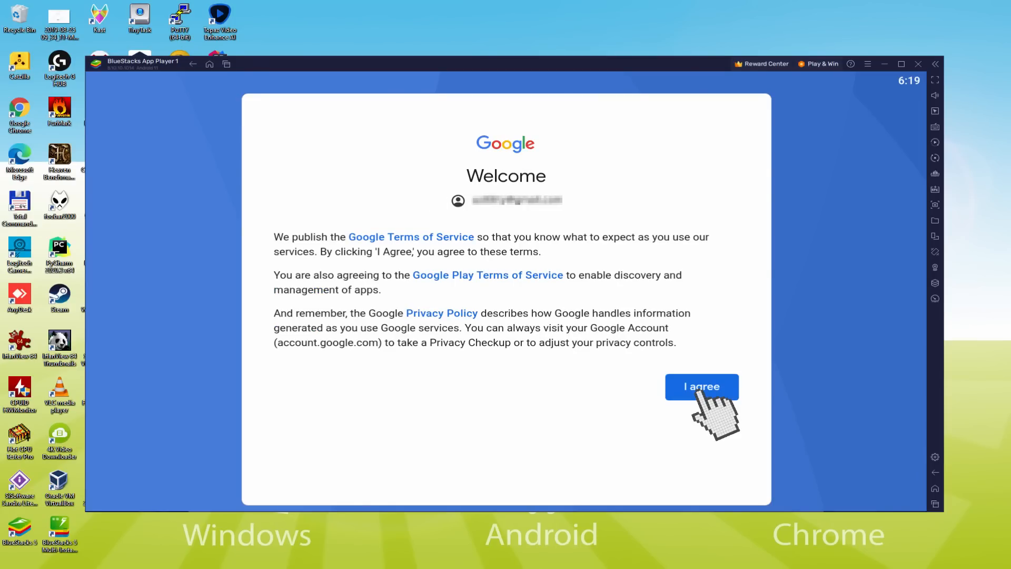
left_click(701, 386)
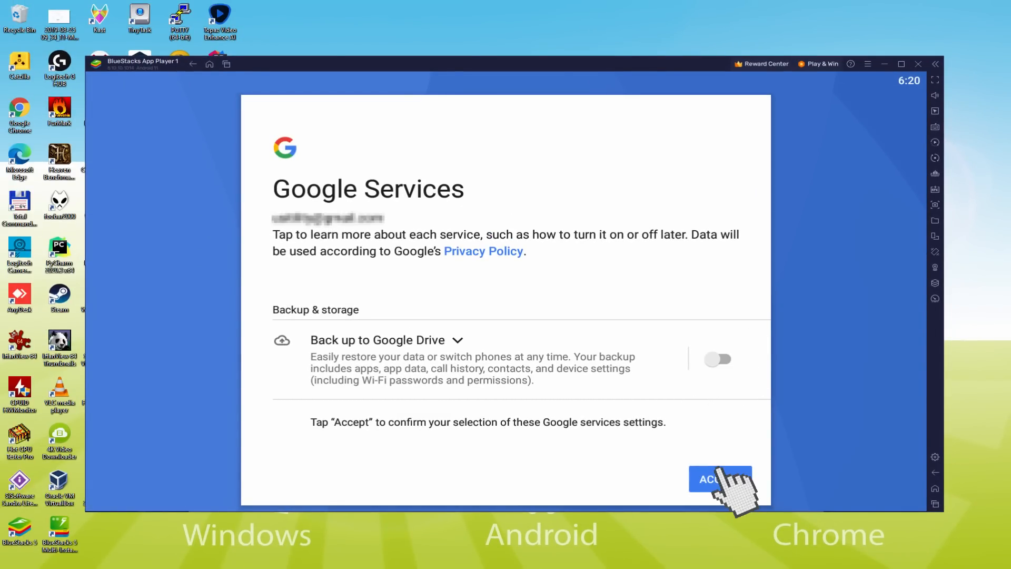
left_click(720, 478)
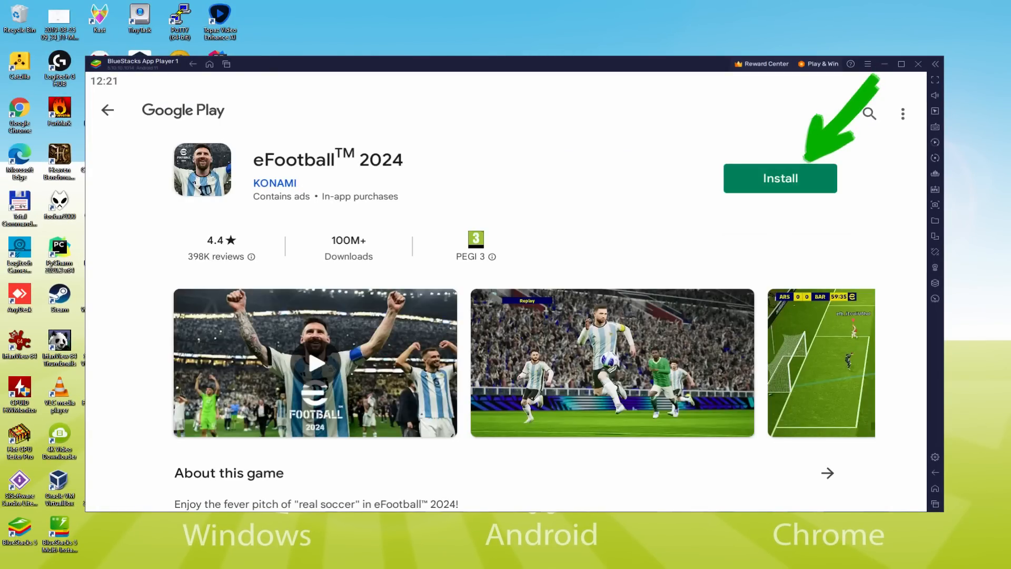
mouse_move(816, 190)
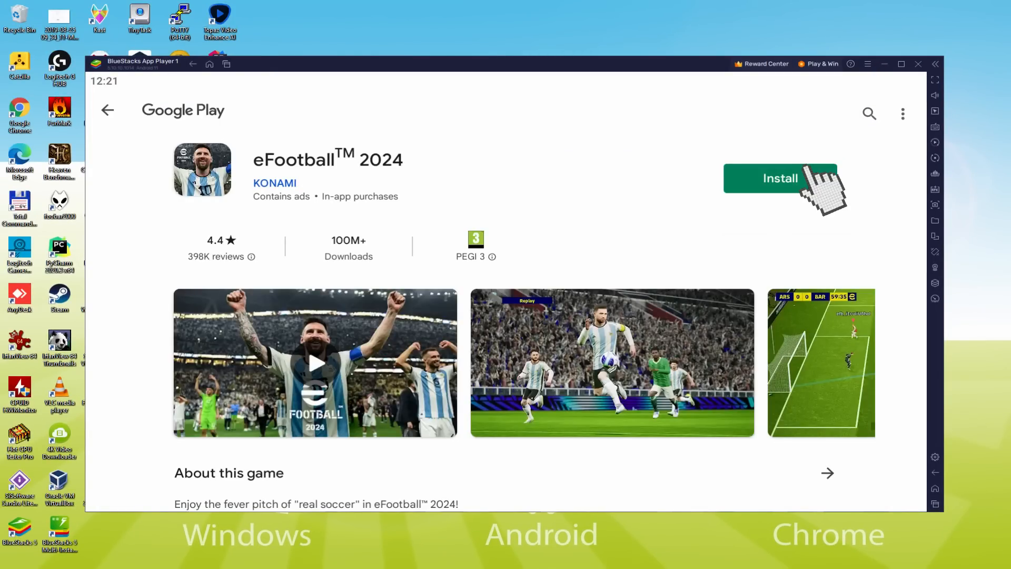
- Install eFootball 2024 by KONAMI from its Play Store page
left_click(780, 178)
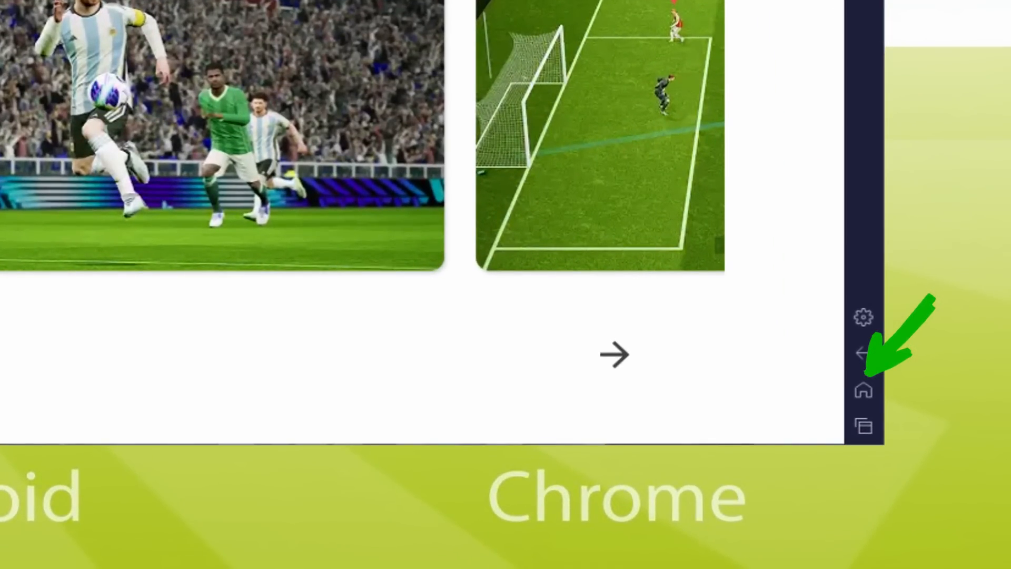
- Return to the BlueStacks home screen via the sidebar Home icon
left_click(862, 390)
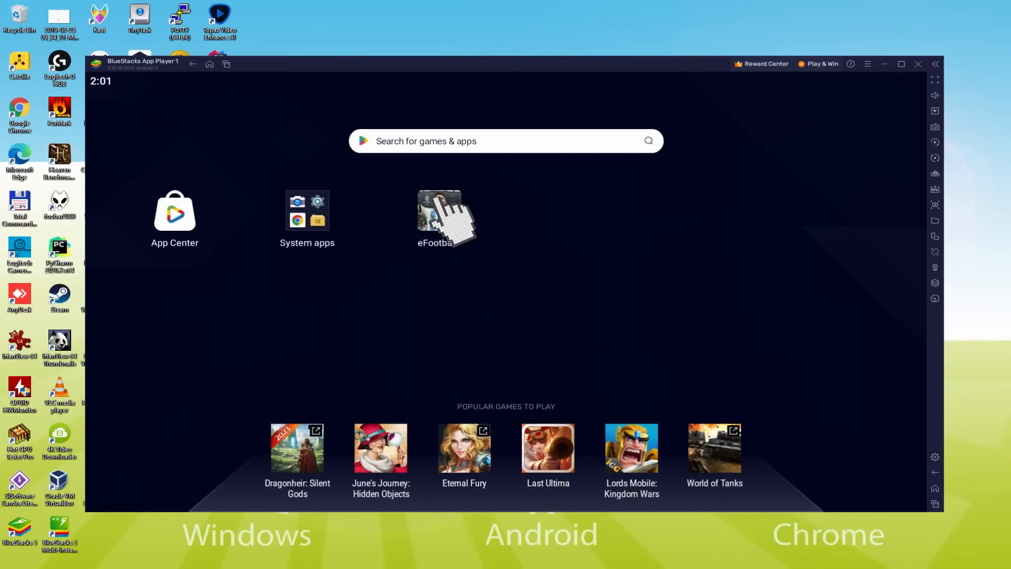
- Launch eFootball from the home screen and scroll the Select Team list
left_click(445, 213)
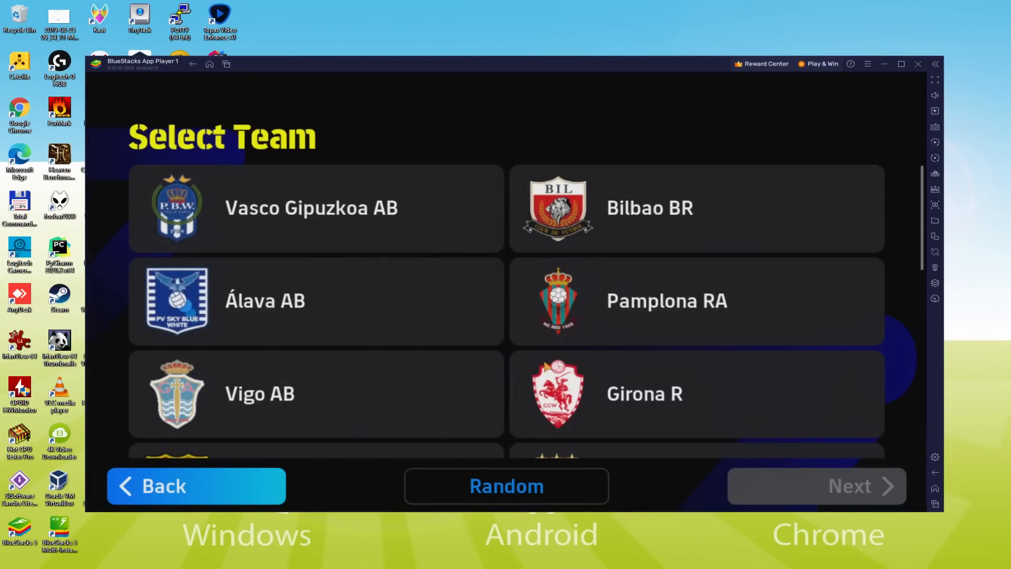
scroll("down", 3)
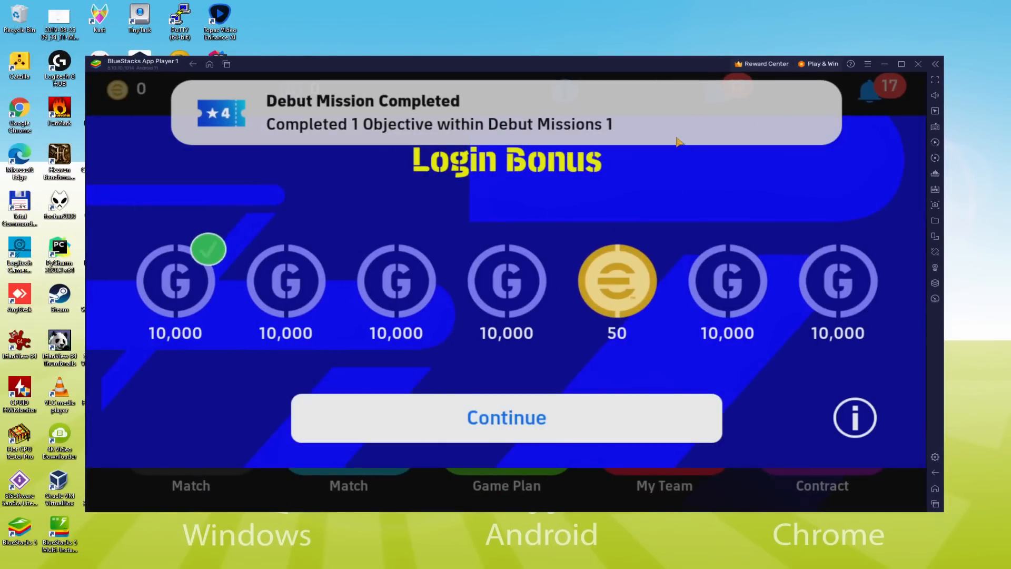
- Collect the login bonus and startup campaign rewards, acknowledging the Club América and Neymar Jr inbox items
left_click(506, 417)
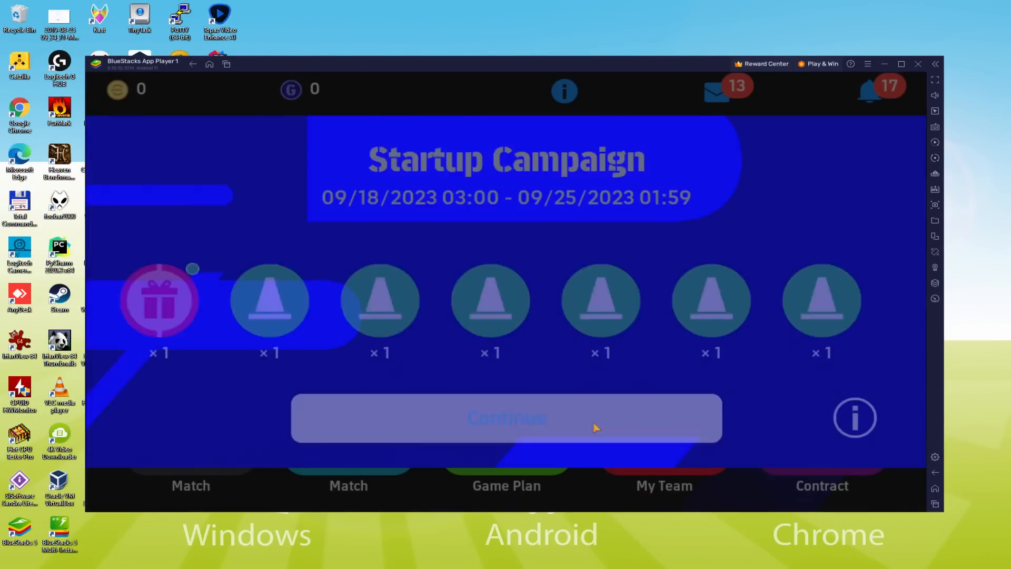
left_click(505, 418)
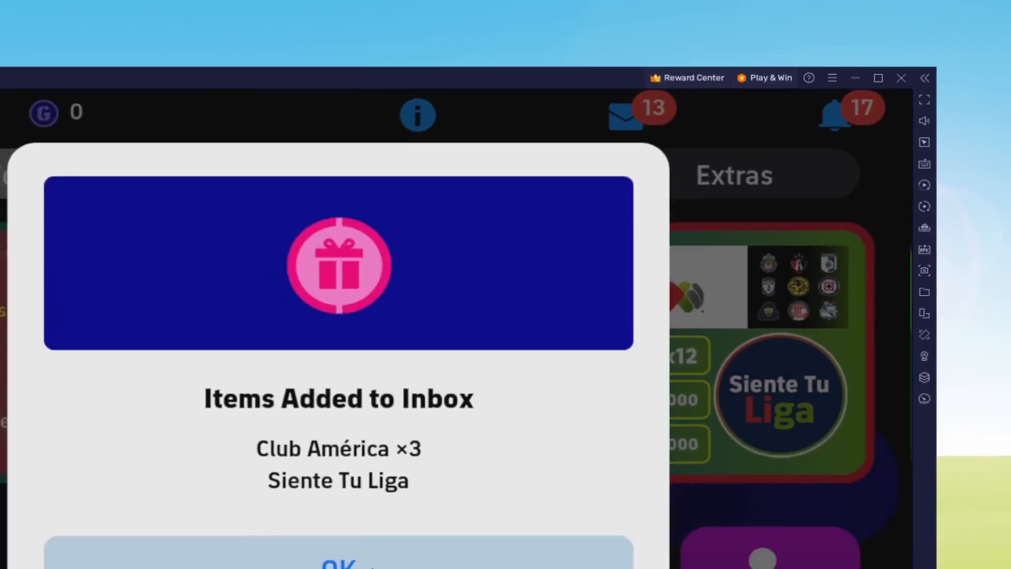
left_click(337, 558)
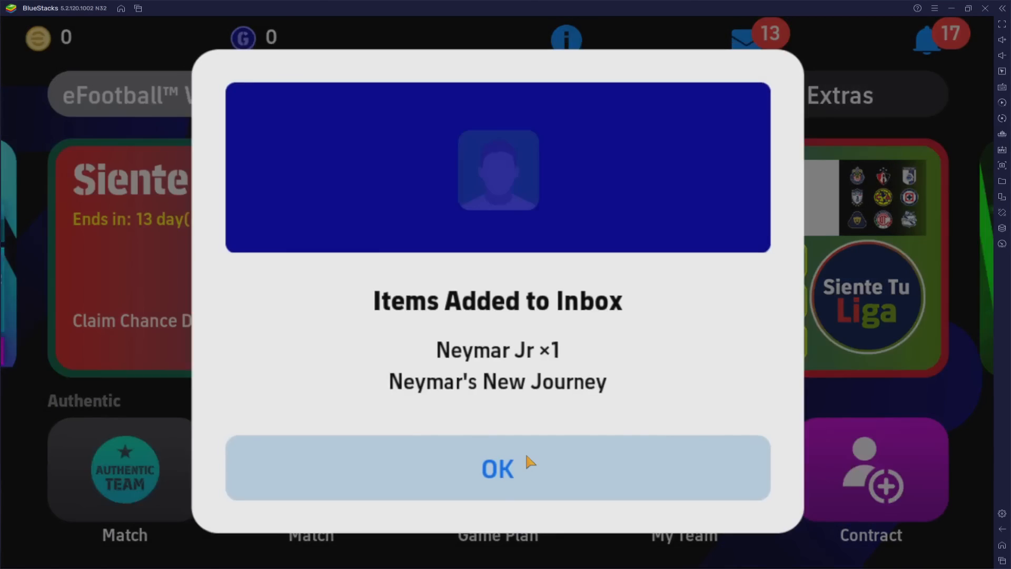
left_click(497, 467)
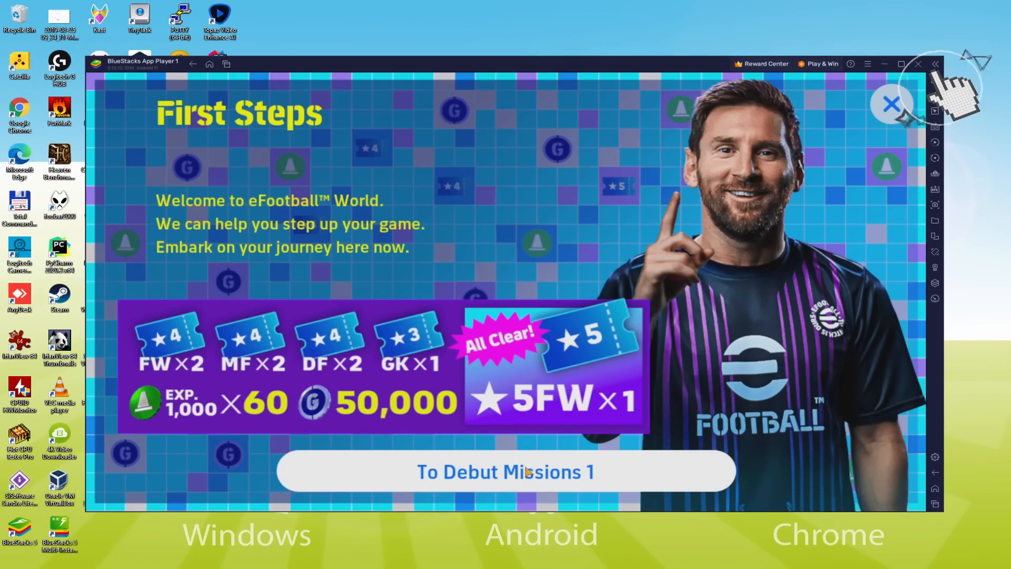
- Close the First Steps welcome screen to reach the dribbling tutorial
left_click(505, 471)
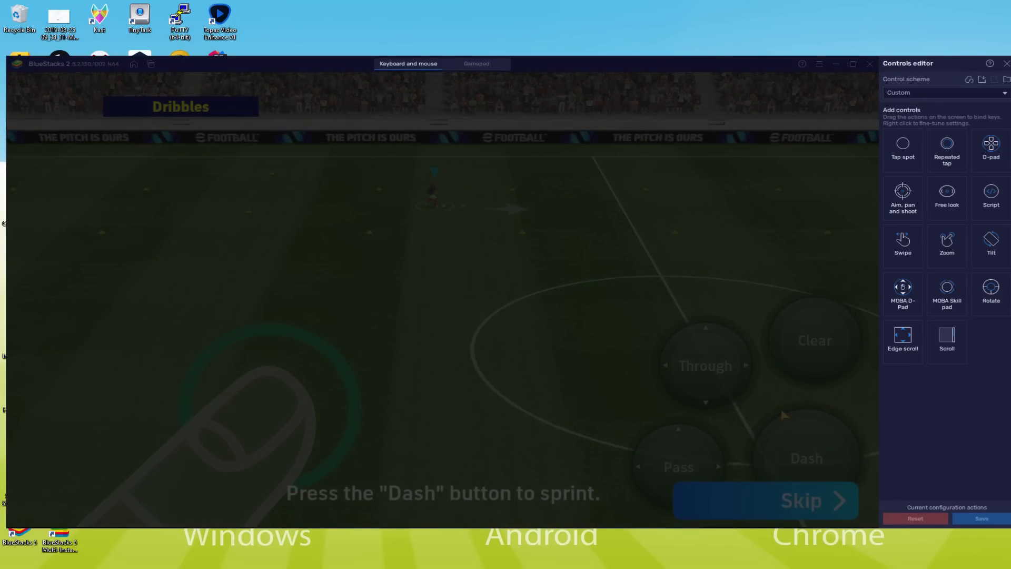
- Close the BlueStacks controls editor panel over the dribbling tutorial
left_click(806, 457)
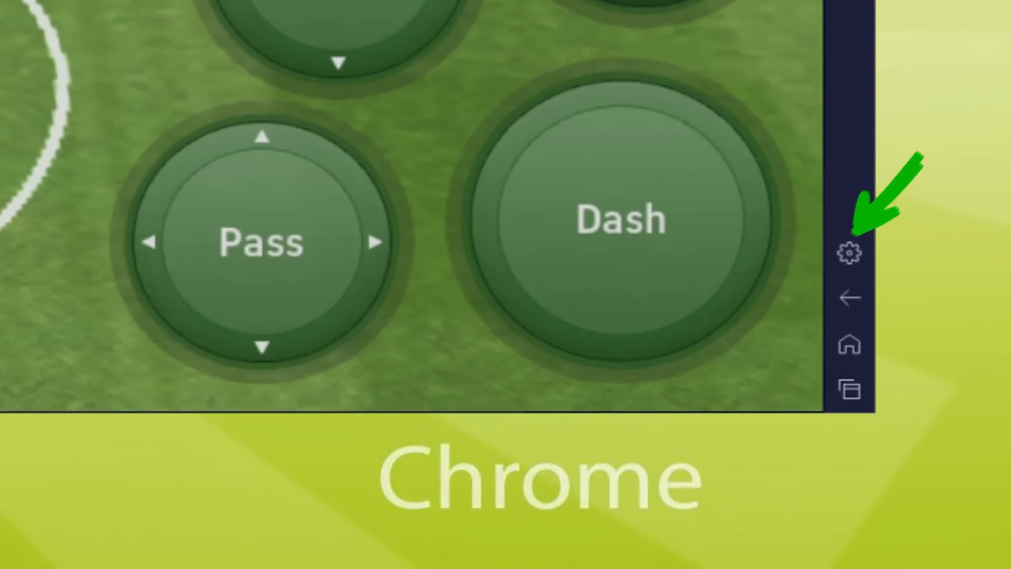
left_click(850, 252)
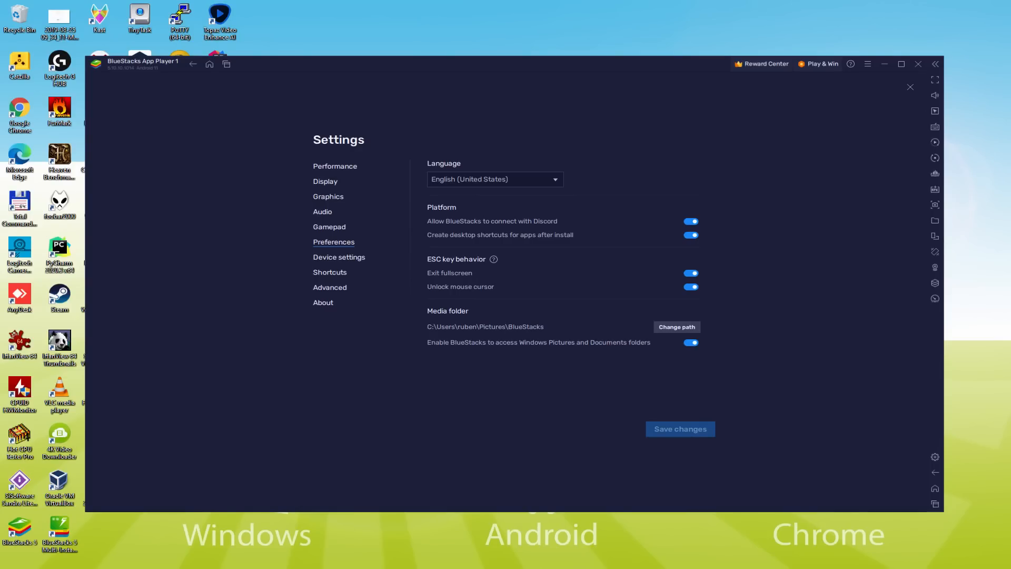
left_click(910, 87)
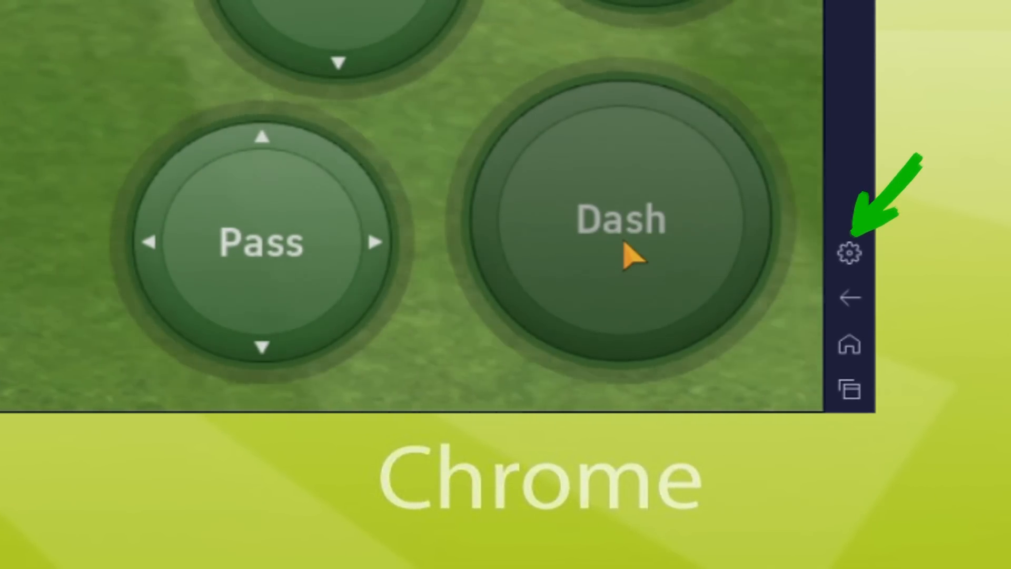
- Review the Samsung Galaxy S8 Plus device profile, dismiss the drill Success message, and start Shoot training
left_click(849, 252)
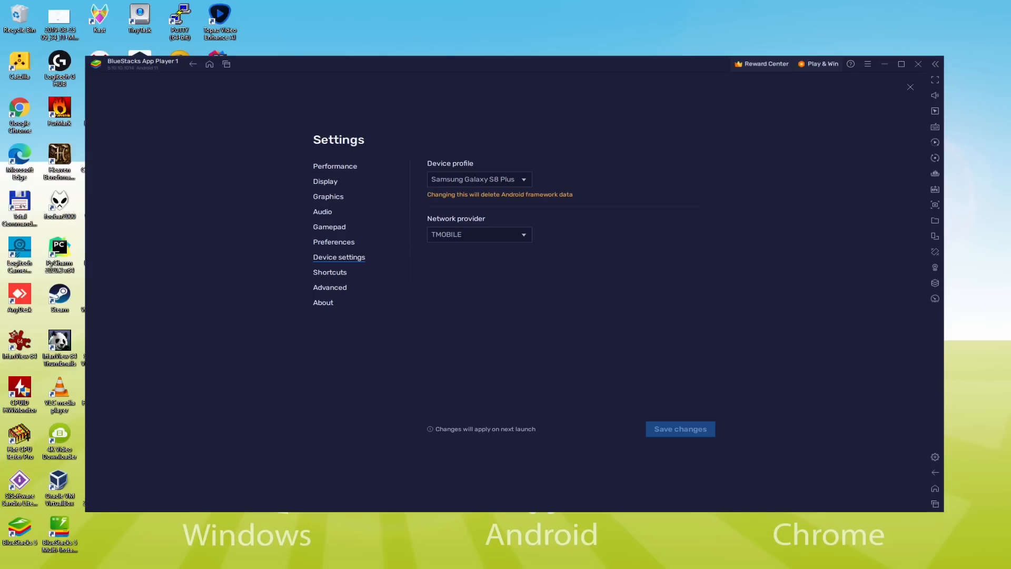
left_click(910, 87)
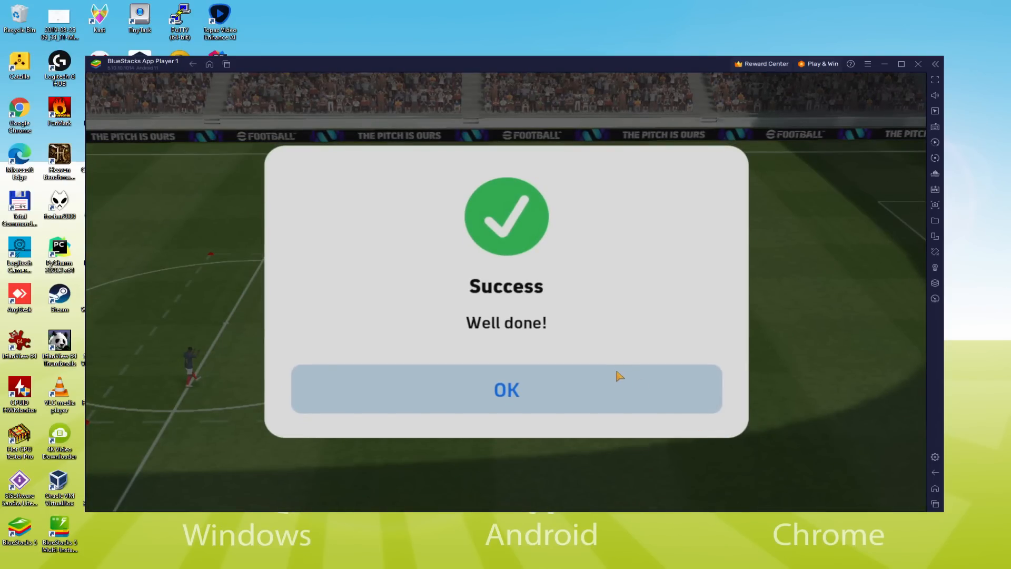
left_click(506, 389)
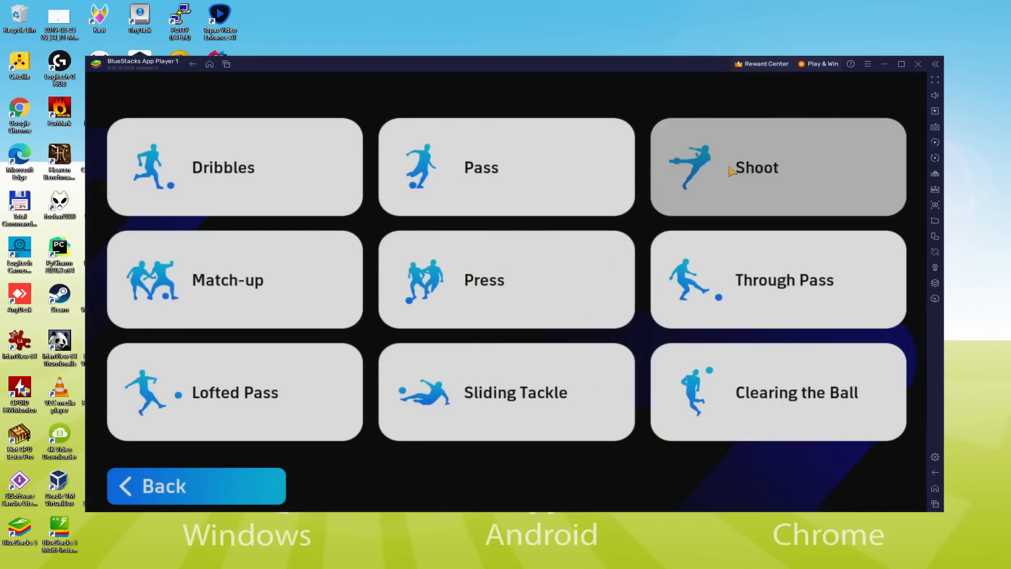
left_click(777, 166)
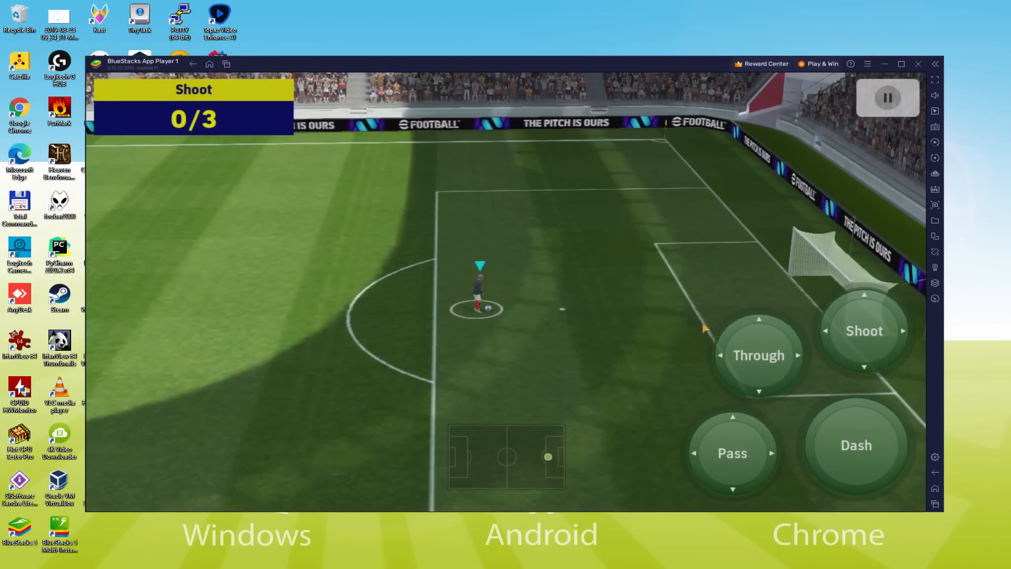